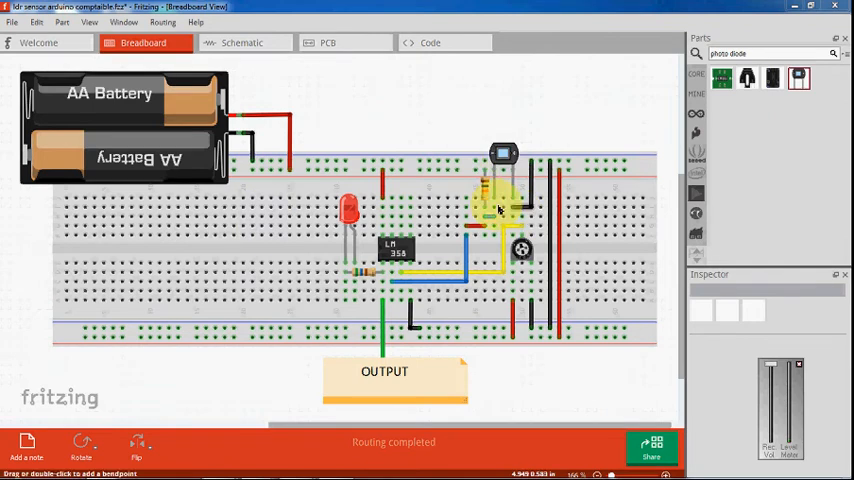
Trace the photodiode circuit's breadboard connections to the Arduino Uno in the second design.
left_click_drag(500, 205, 410, 295)
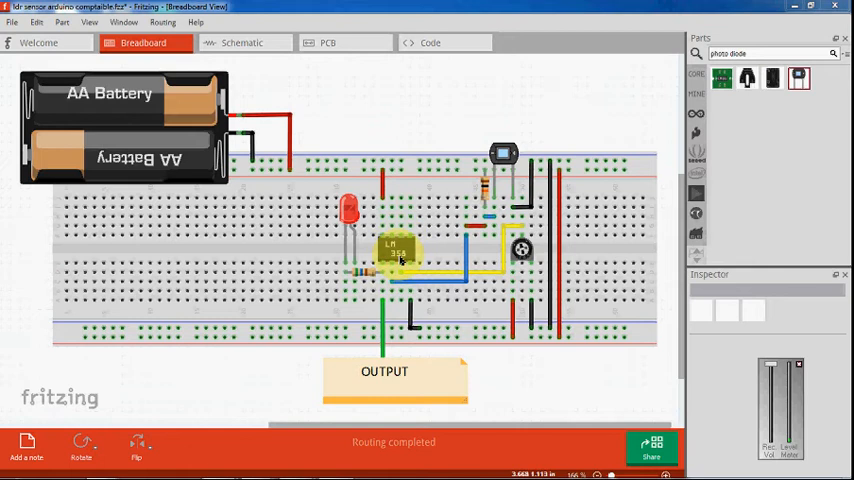
left_click_drag(390, 250, 370, 275)
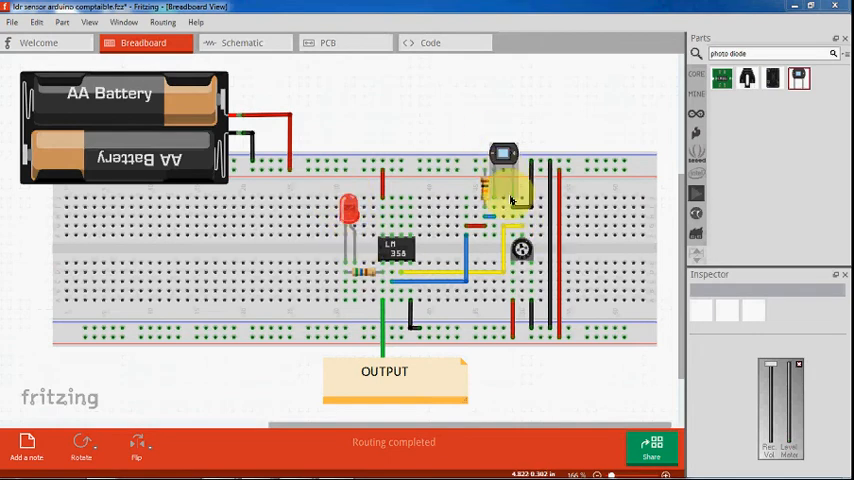
left_click_drag(510, 195, 530, 258)
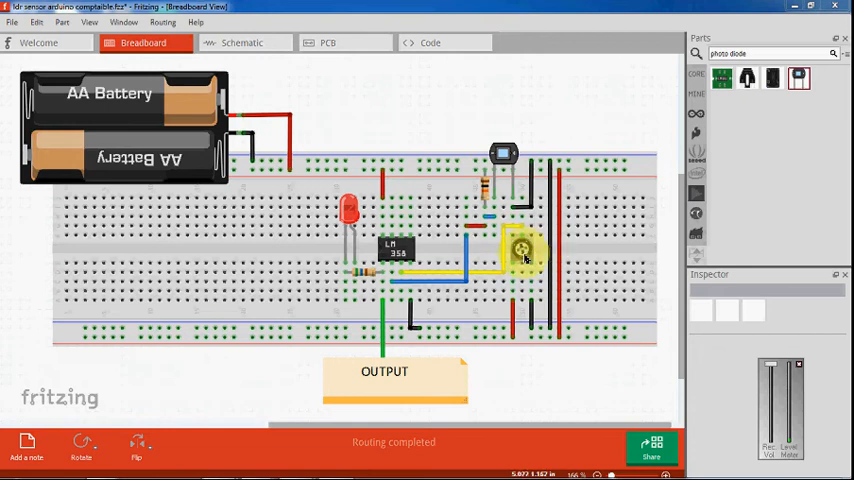
left_click_drag(520, 250, 495, 213)
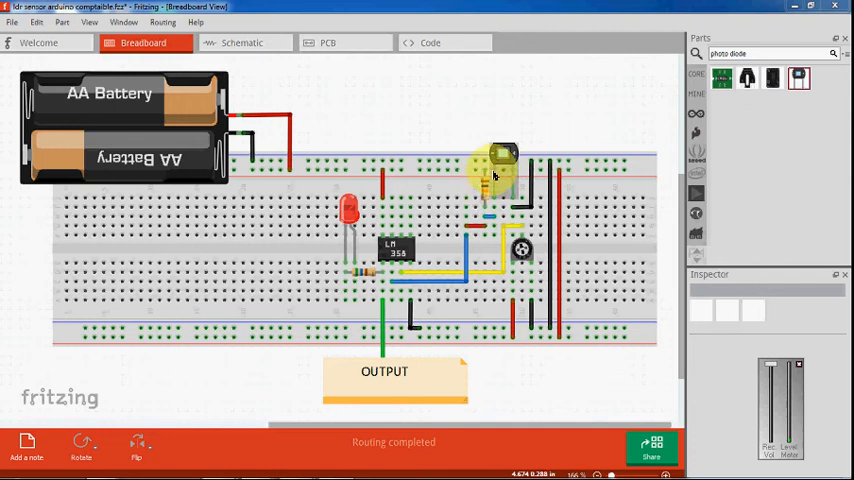
left_click_drag(495, 175, 480, 200)
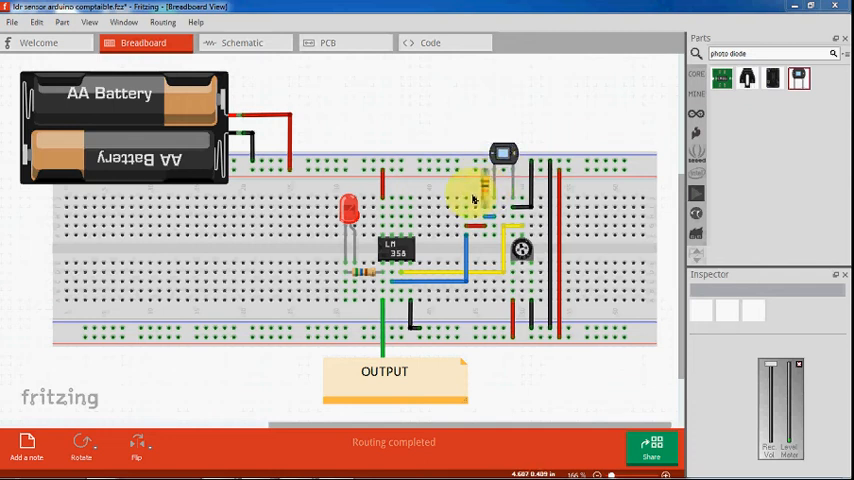
left_click_drag(475, 190, 350, 270)
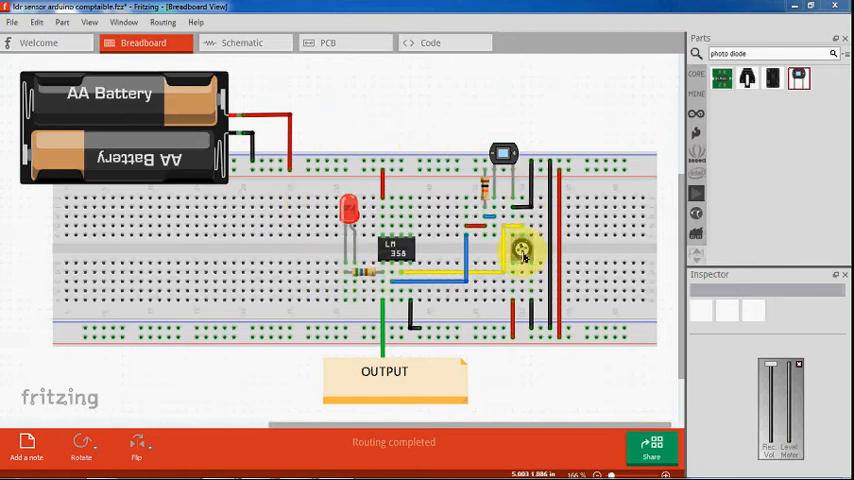
left_click_drag(520, 248, 500, 155)
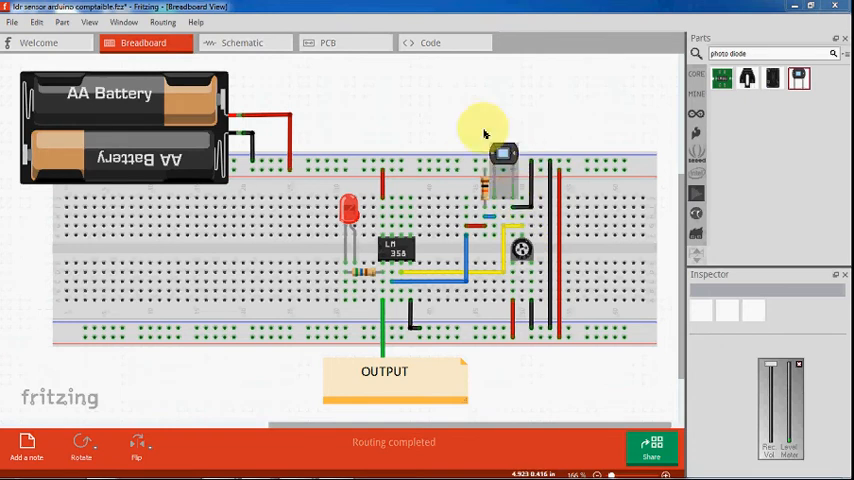
mouse_move(305, 322)
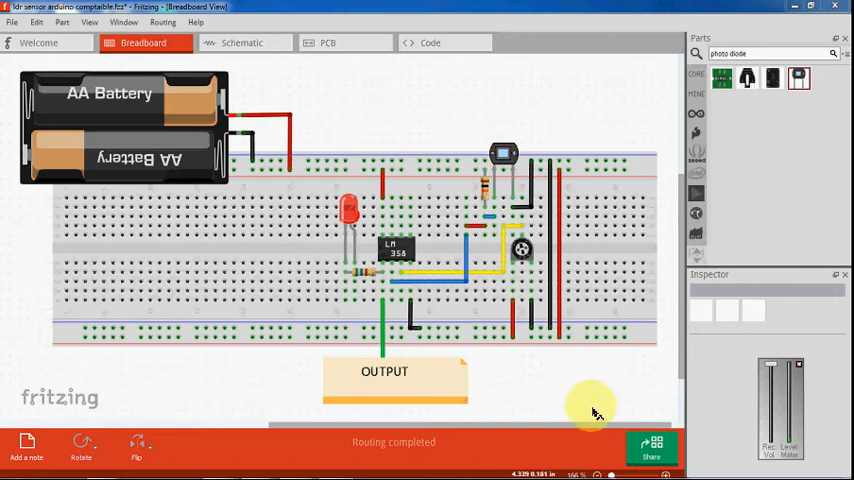
mouse_move(350, 315)
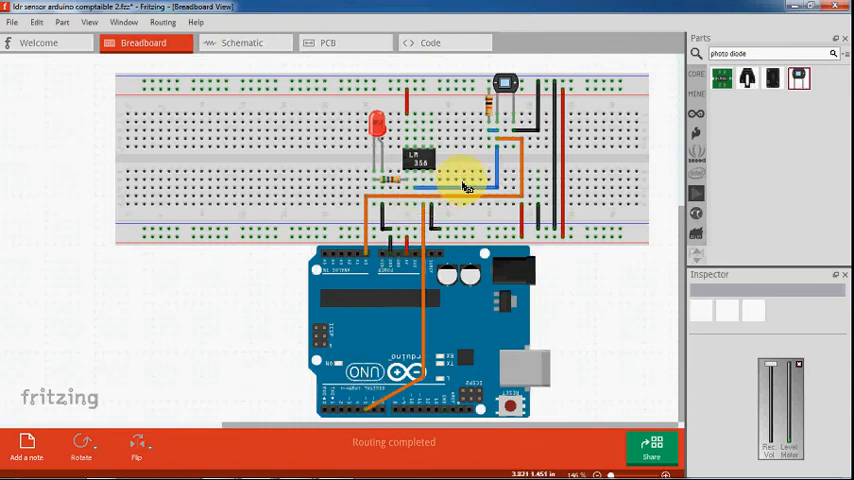
left_click_drag(465, 185, 510, 130)
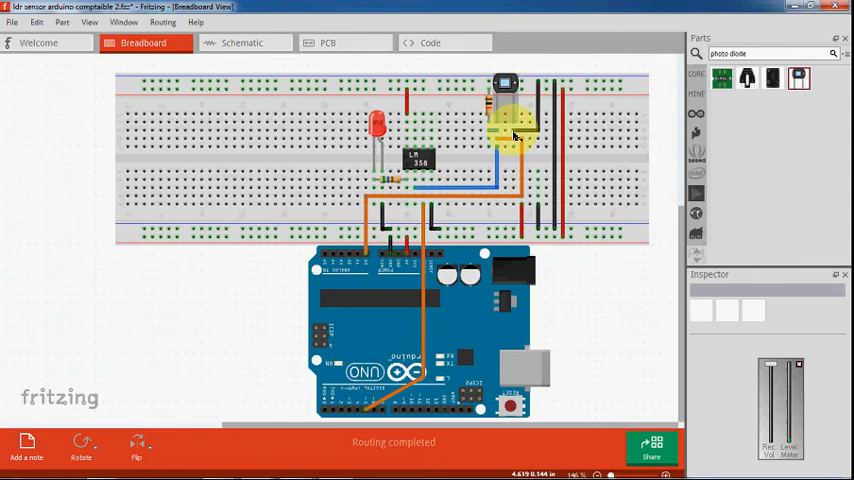
left_click_drag(515, 130, 500, 90)
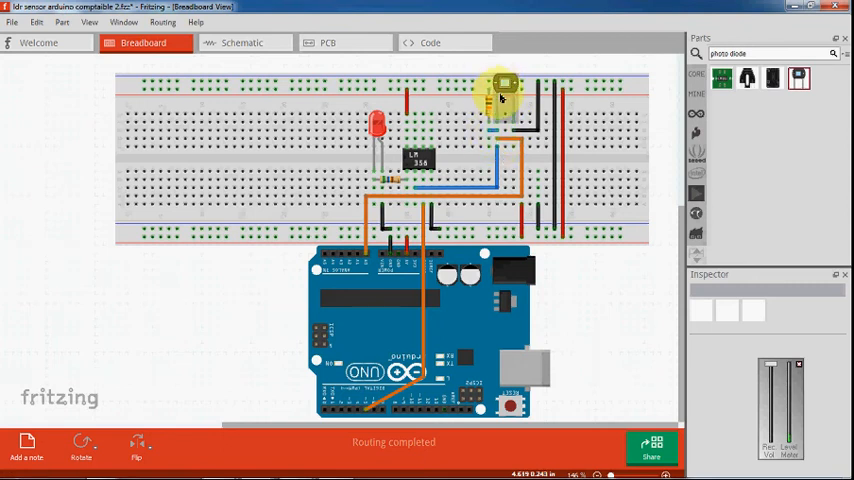
mouse_move(503, 100)
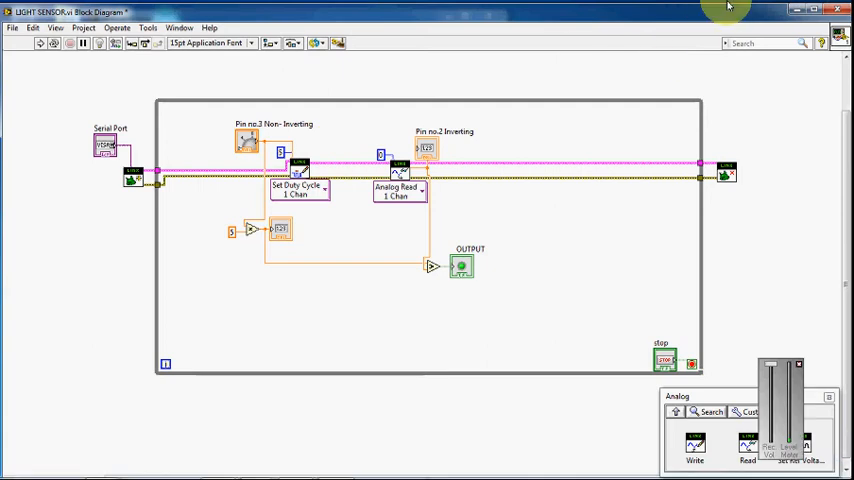
mouse_move(357, 398)
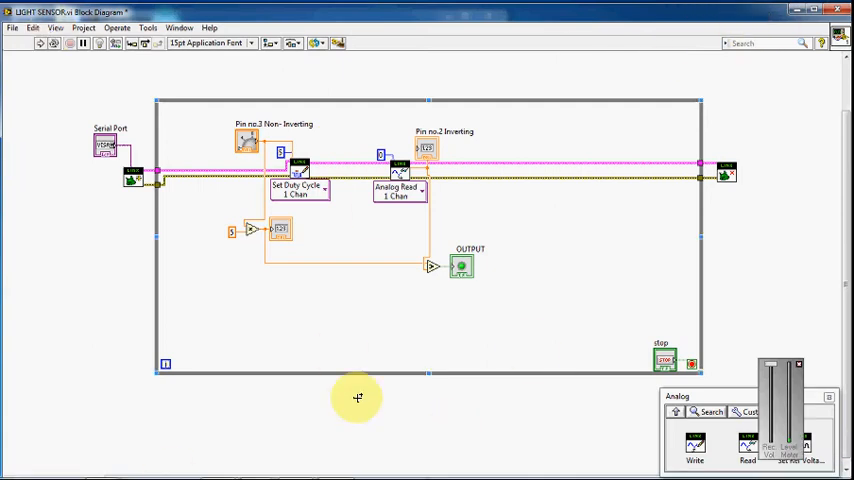
mouse_move(222, 202)
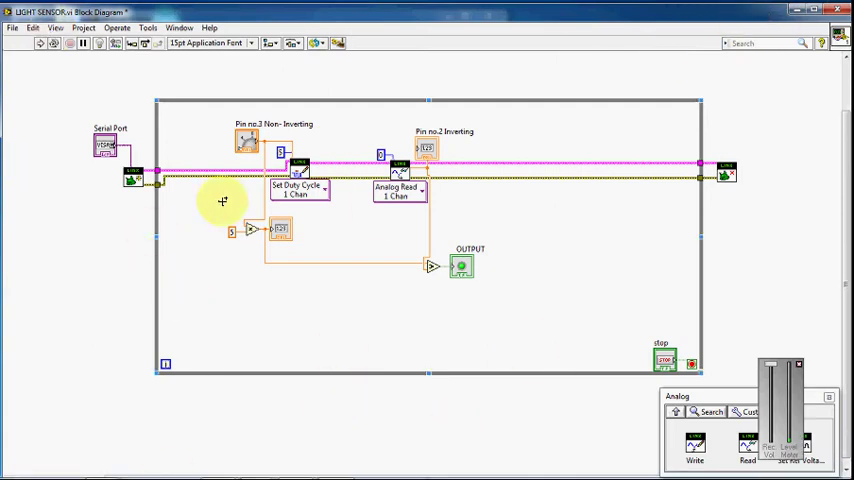
mouse_move(384, 222)
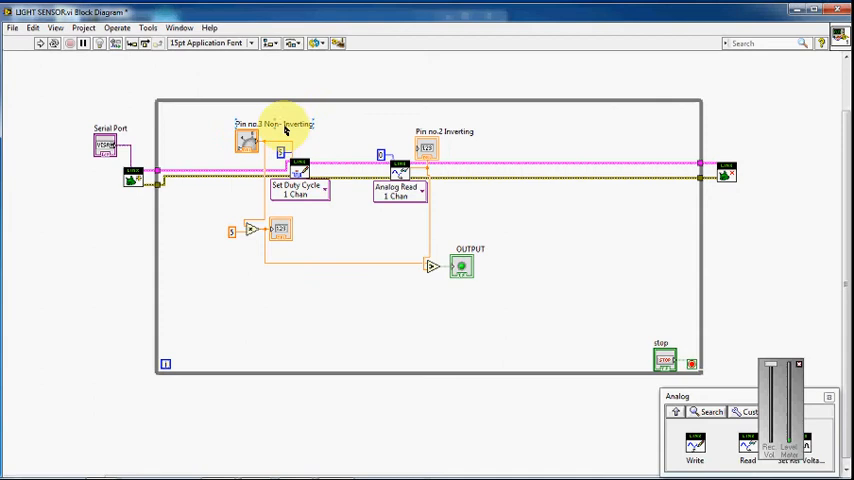
mouse_move(305, 132)
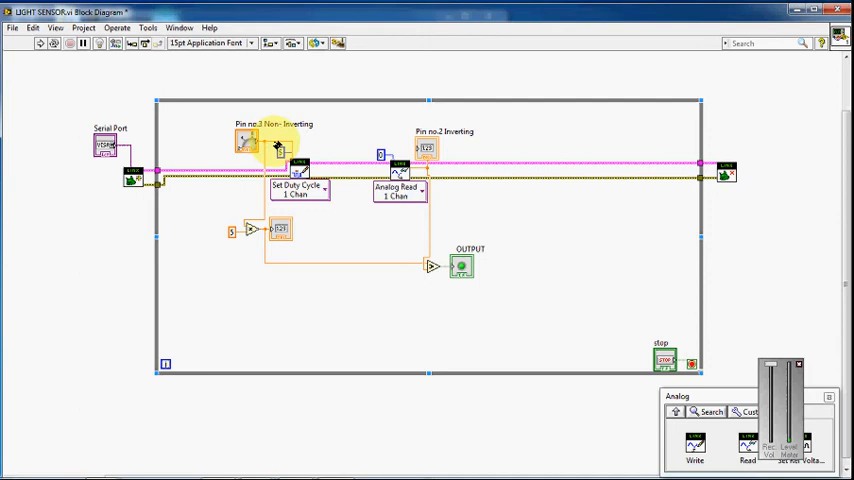
mouse_move(285, 103)
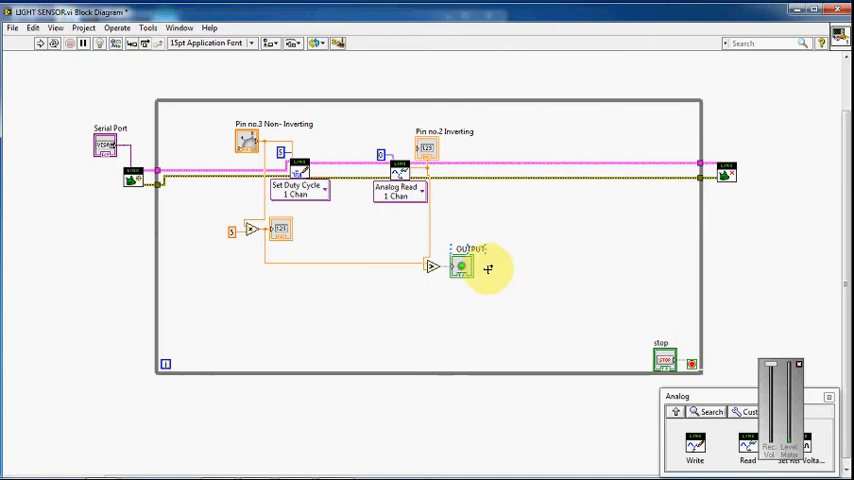
mouse_move(531, 249)
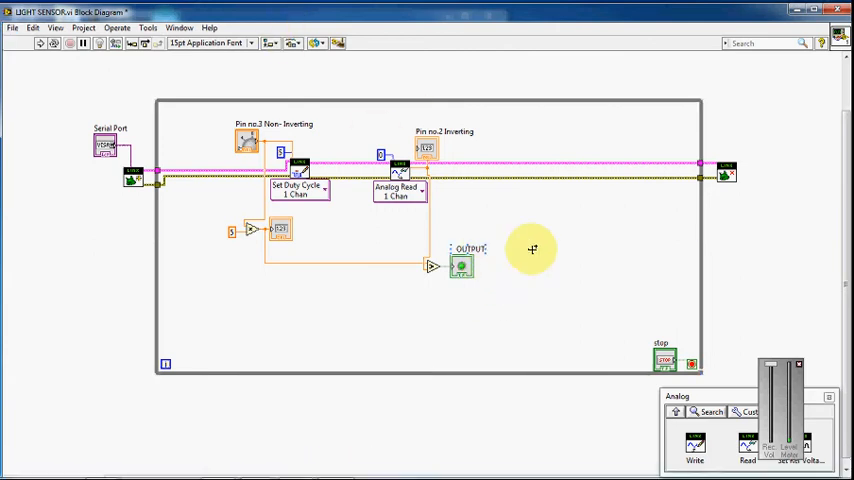
mouse_move(570, 294)
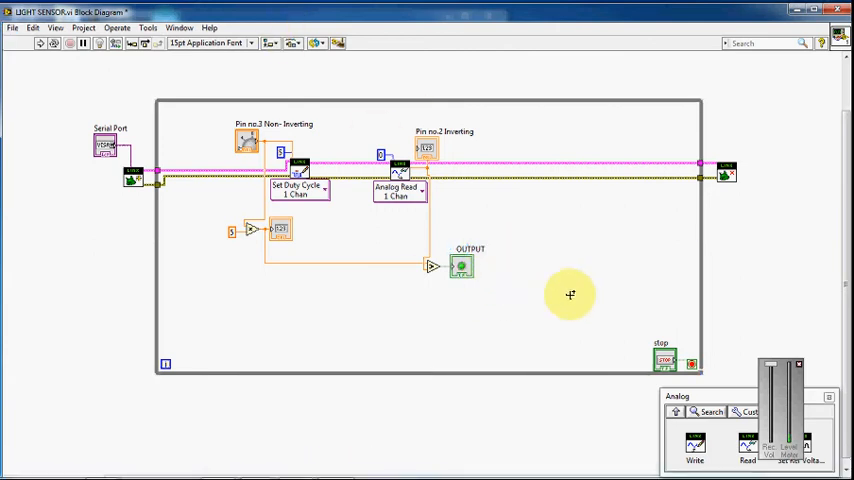
mouse_move(685, 71)
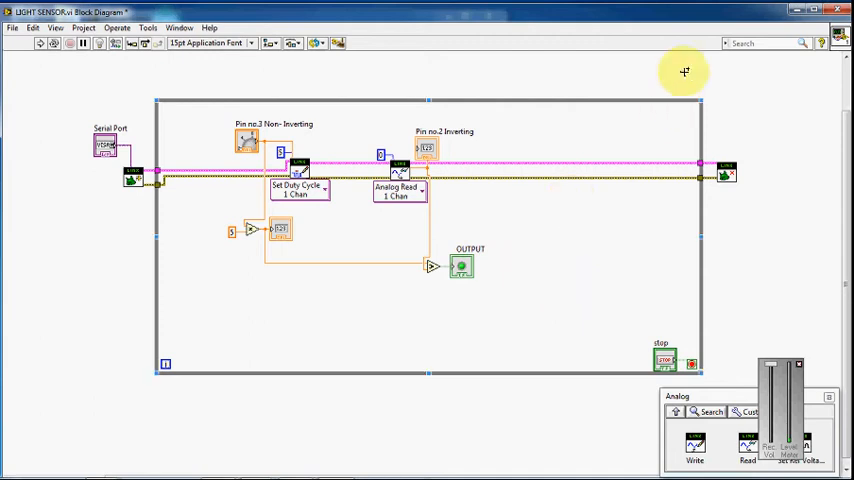
mouse_move(541, 18)
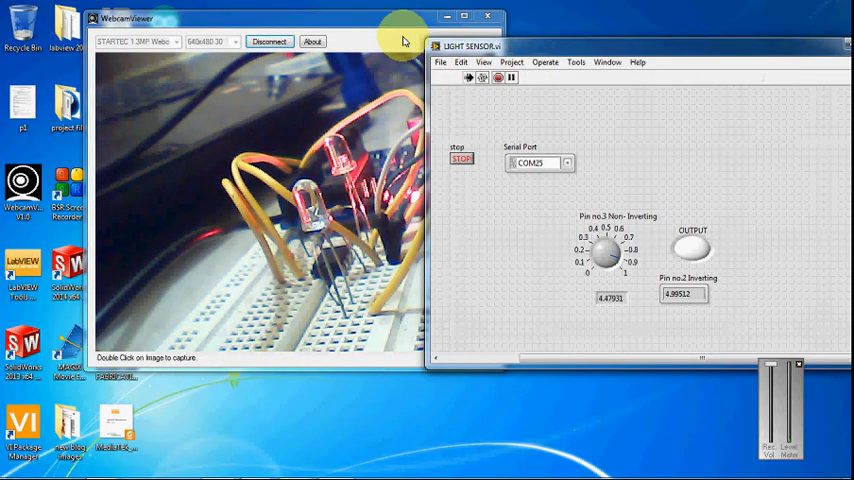
mouse_move(387, 27)
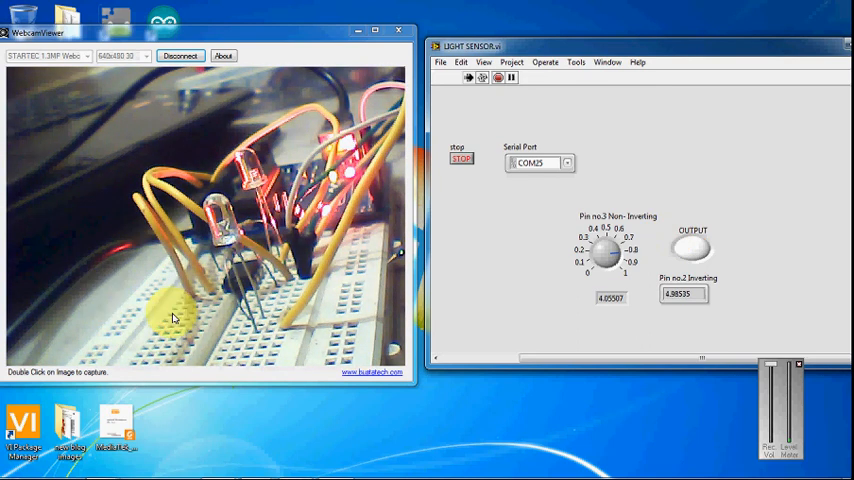
mouse_move(548, 303)
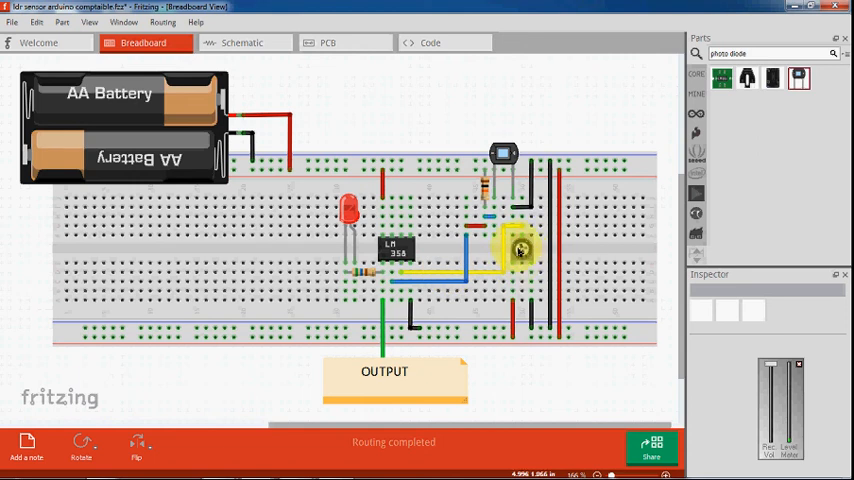
Point out the potentiometer and resistor on the battery-powered LM358 breadboard.
left_click_drag(518, 250, 485, 215)
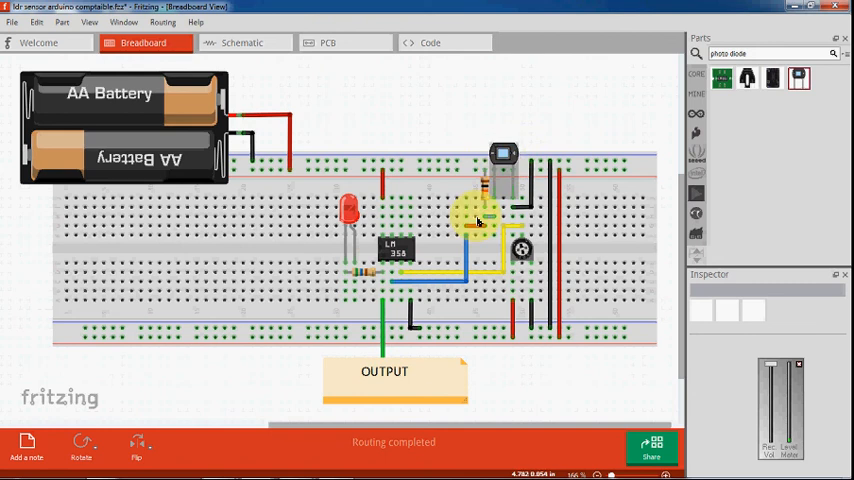